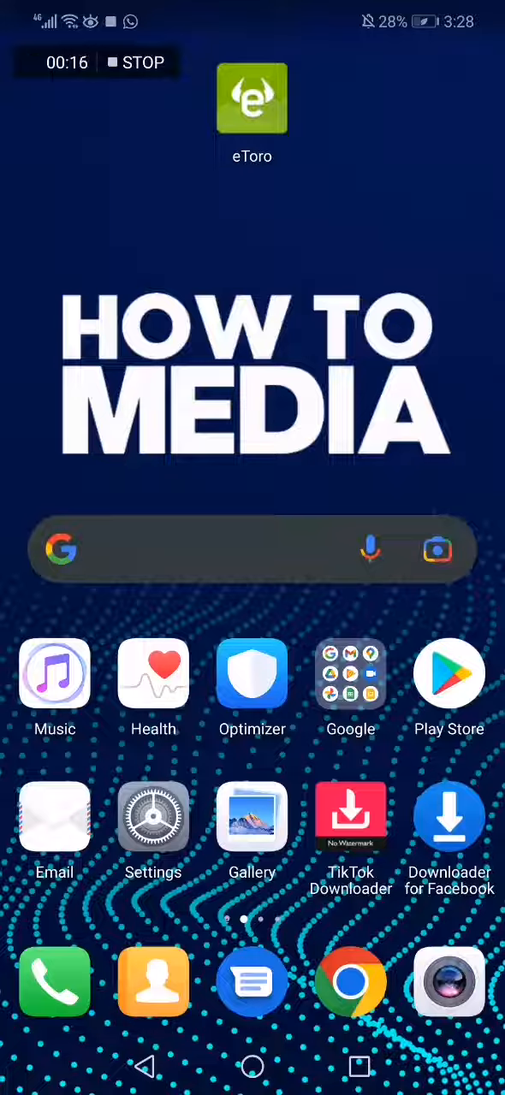
# - Launch eToro from the home screen and reach Settings through the account menu
pyautogui.click(250, 95)
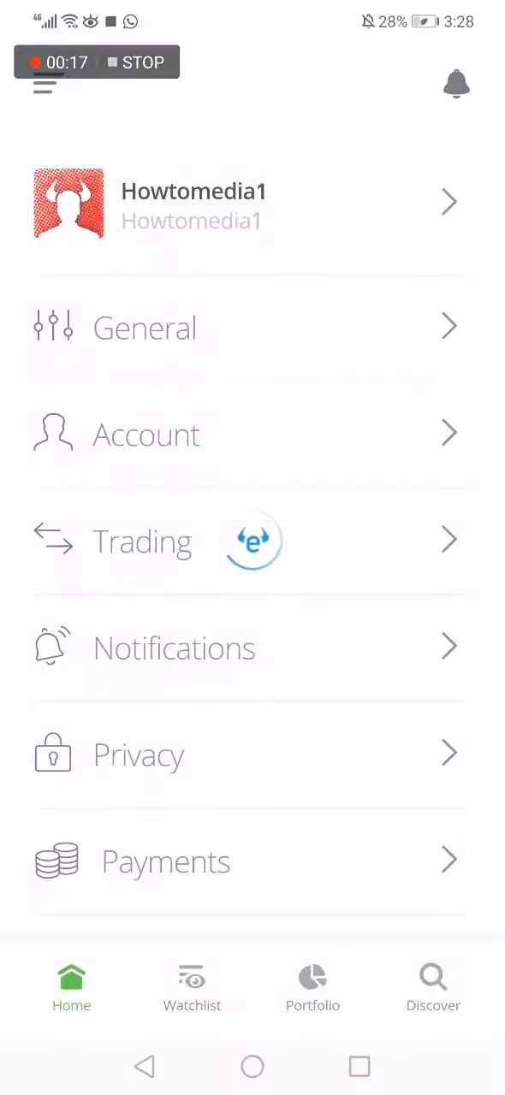
pyautogui.click(72, 989)
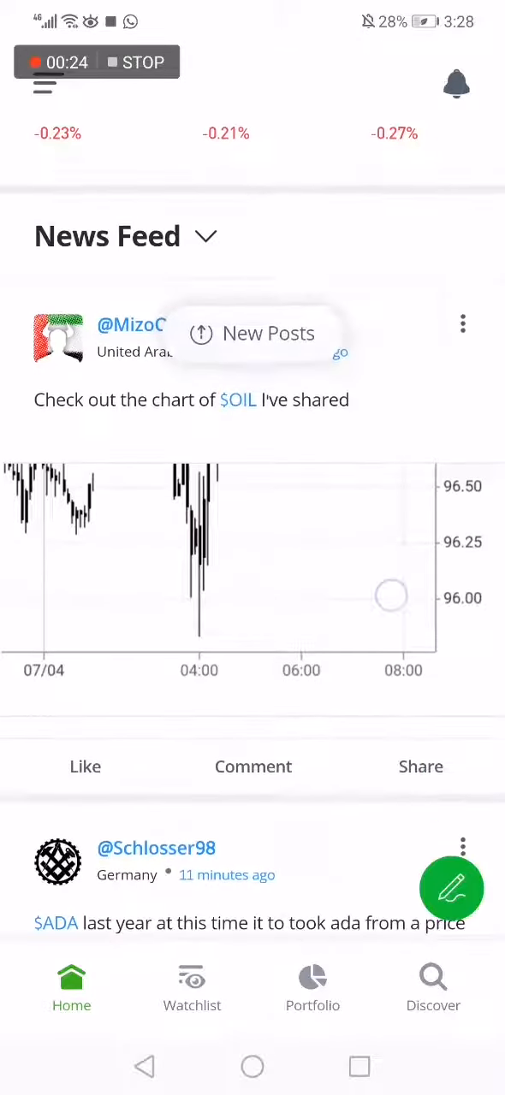
pyautogui.scroll(-3)
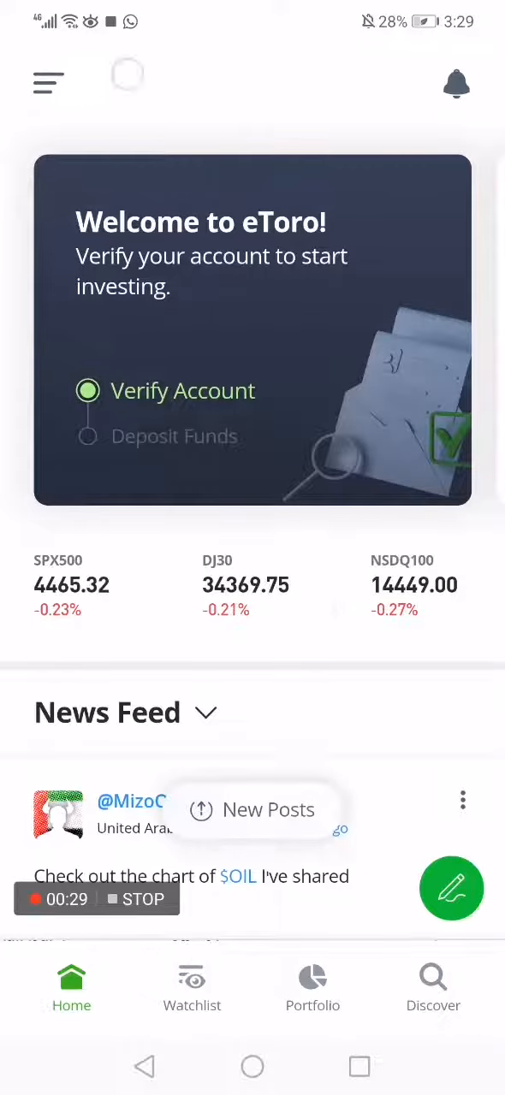
pyautogui.click(48, 82)
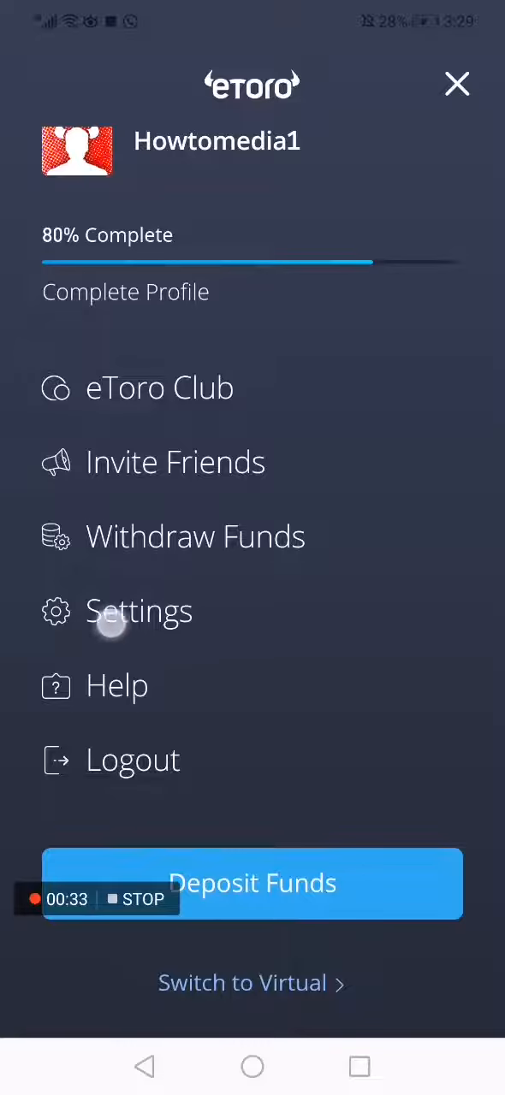
pyautogui.click(139, 610)
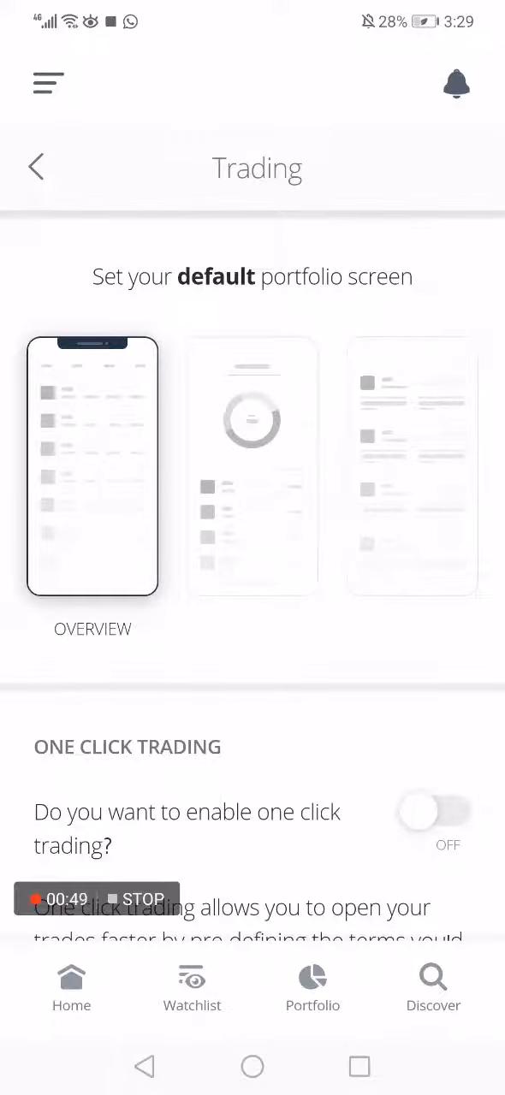
# - Leave the Trading page back to the main Settings list of categories
pyautogui.click(36, 168)
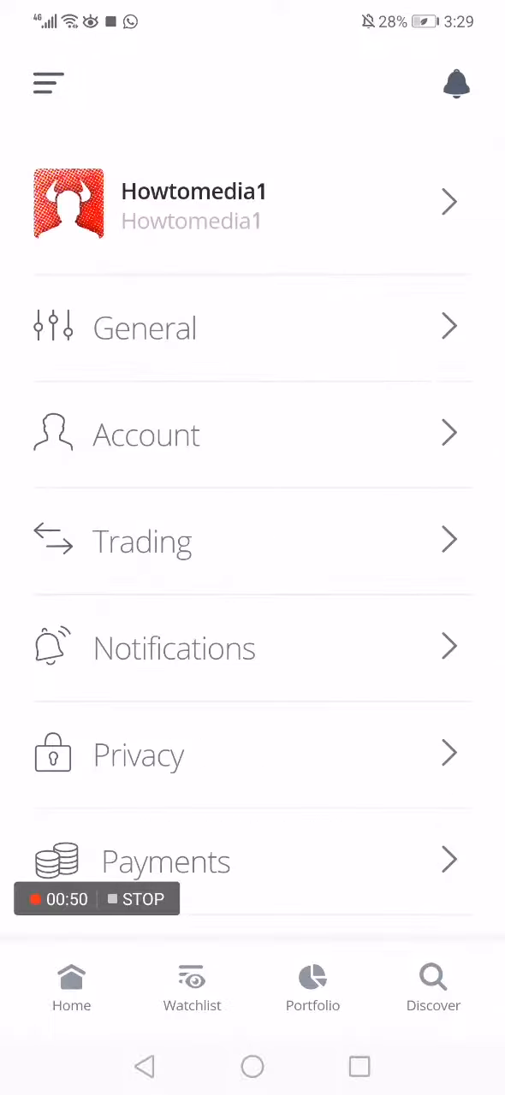
pyautogui.scroll(3)
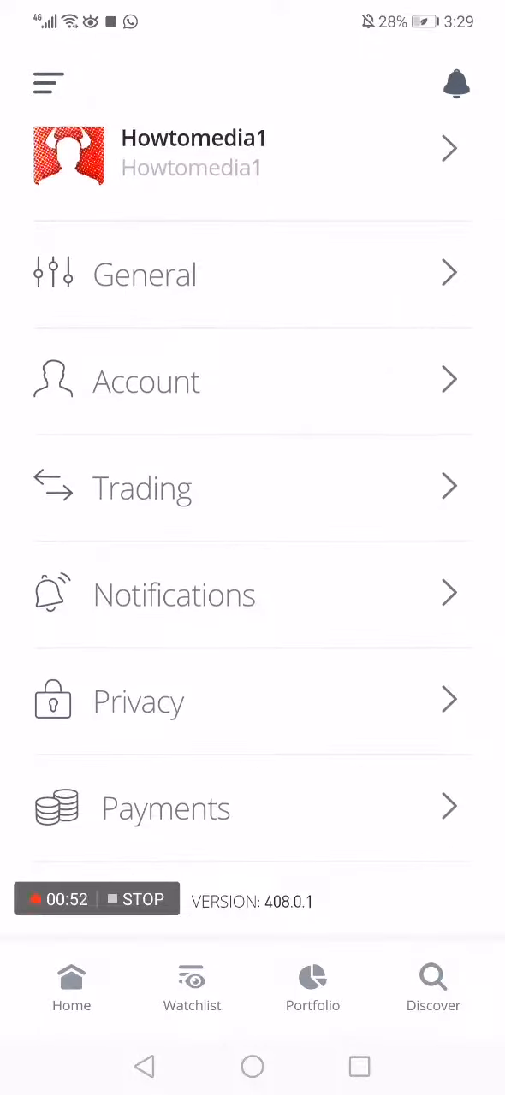
pyautogui.scroll(-3)
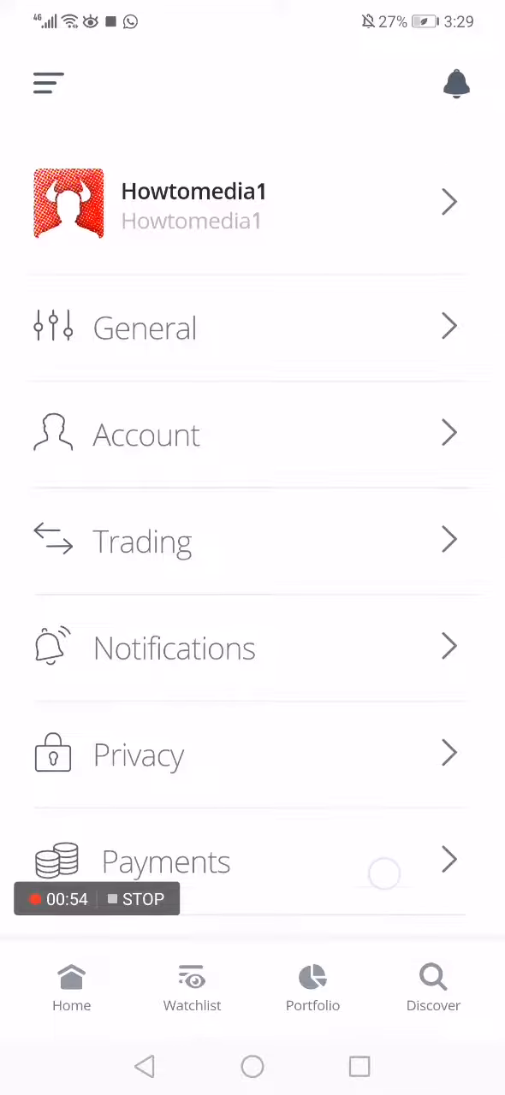